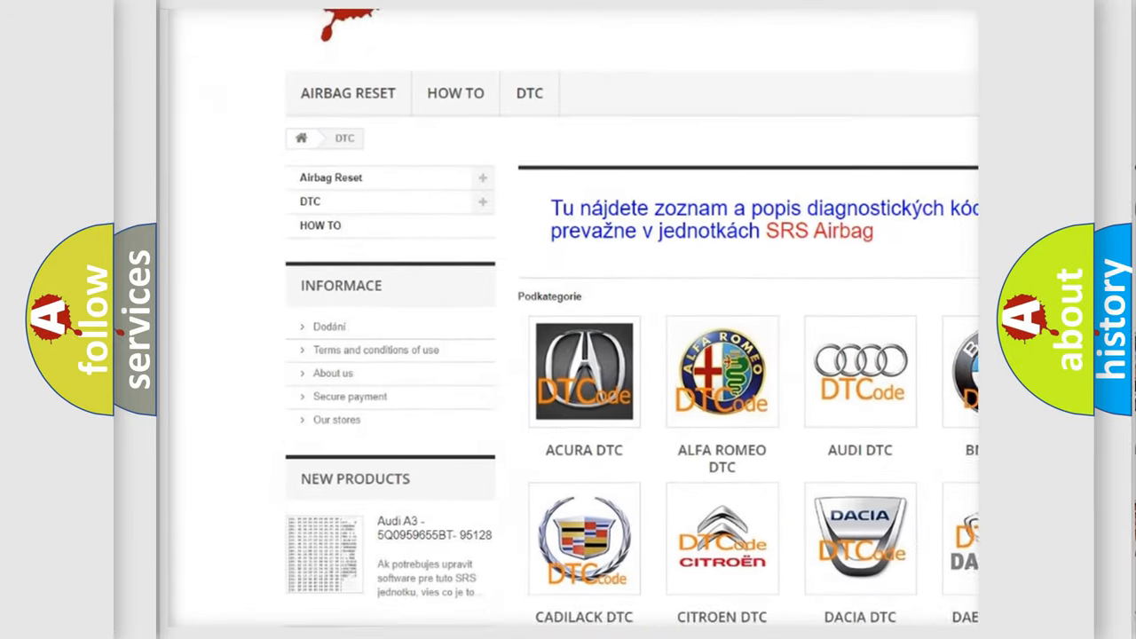
{"action": "scroll", "scroll_direction": "down", "scroll_amount": 3}
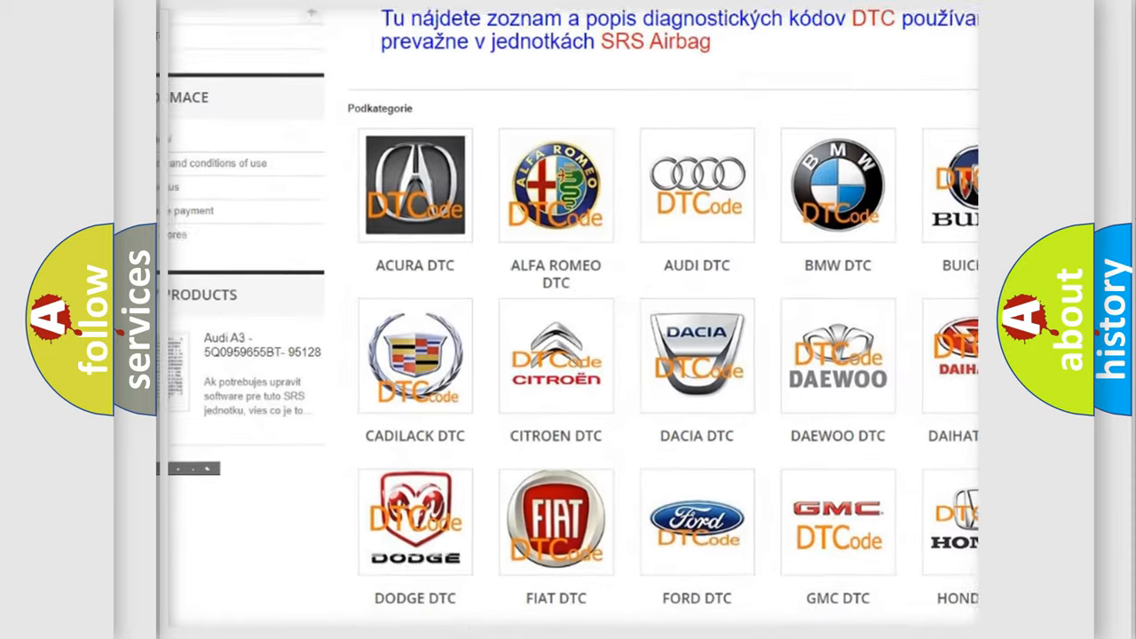
{"action": "scroll", "scroll_direction": "down", "scroll_amount": 3}
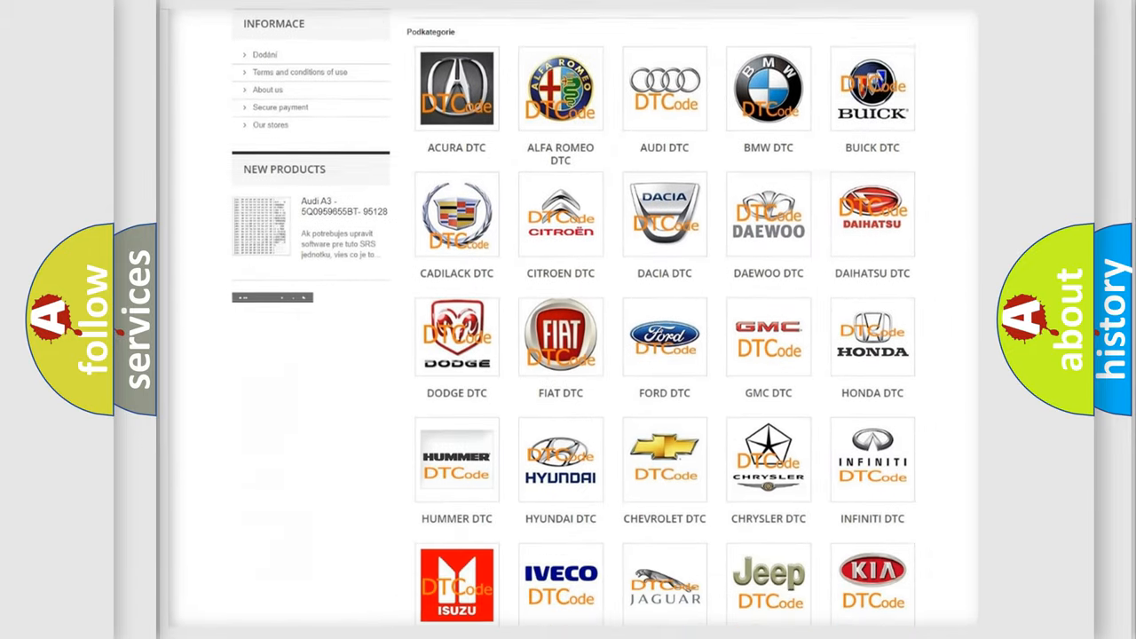
{"action": "scroll", "scroll_direction": "down", "scroll_amount": 3}
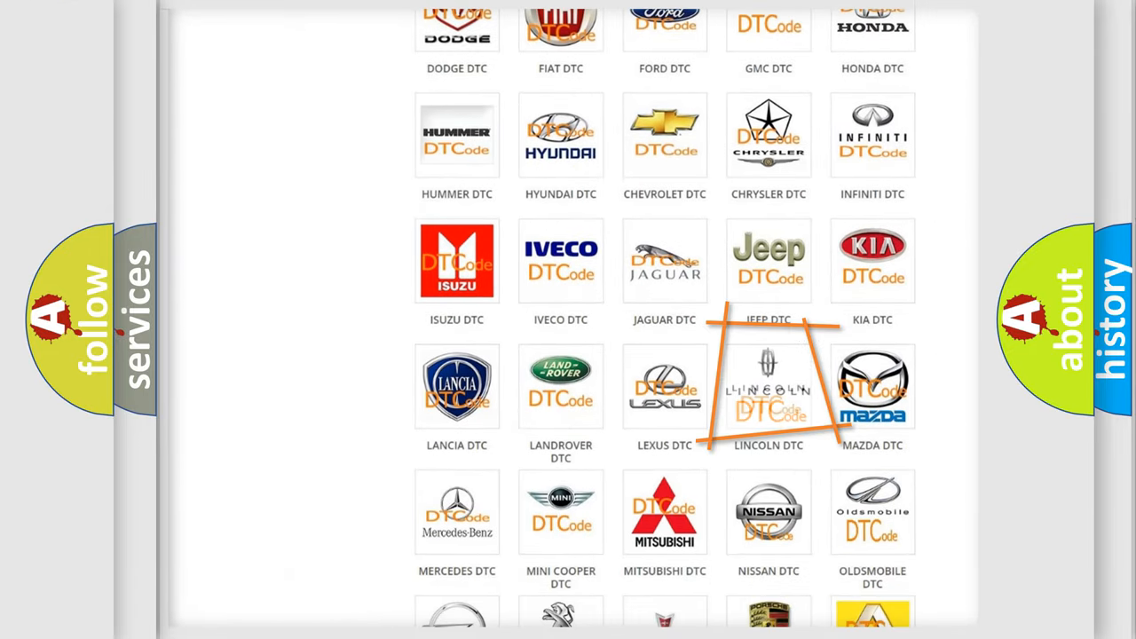